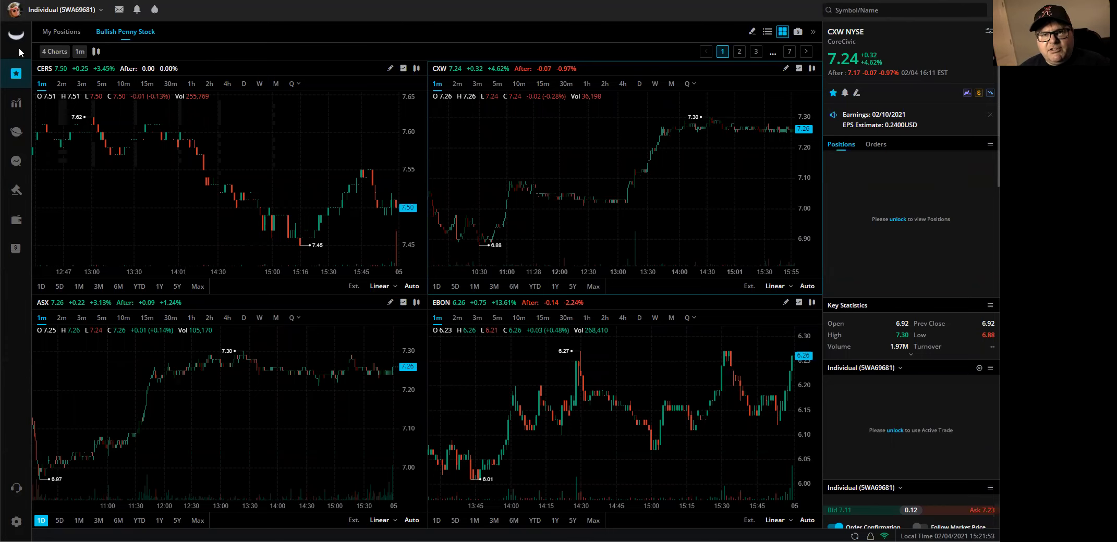
mouse_move(15, 191)
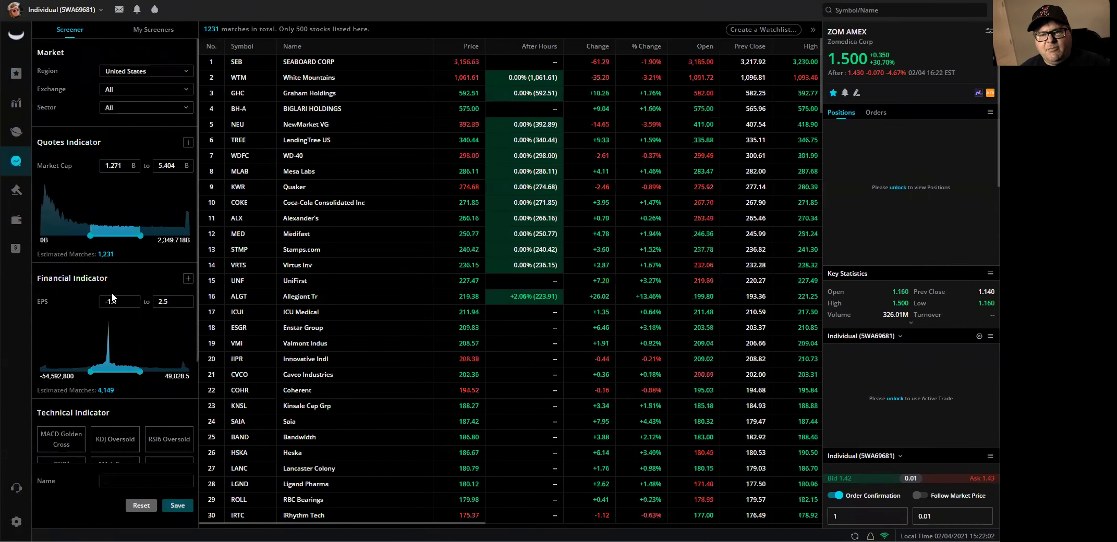
Remove the EPS filter so only market and market cap criteria remain.
click(188, 278)
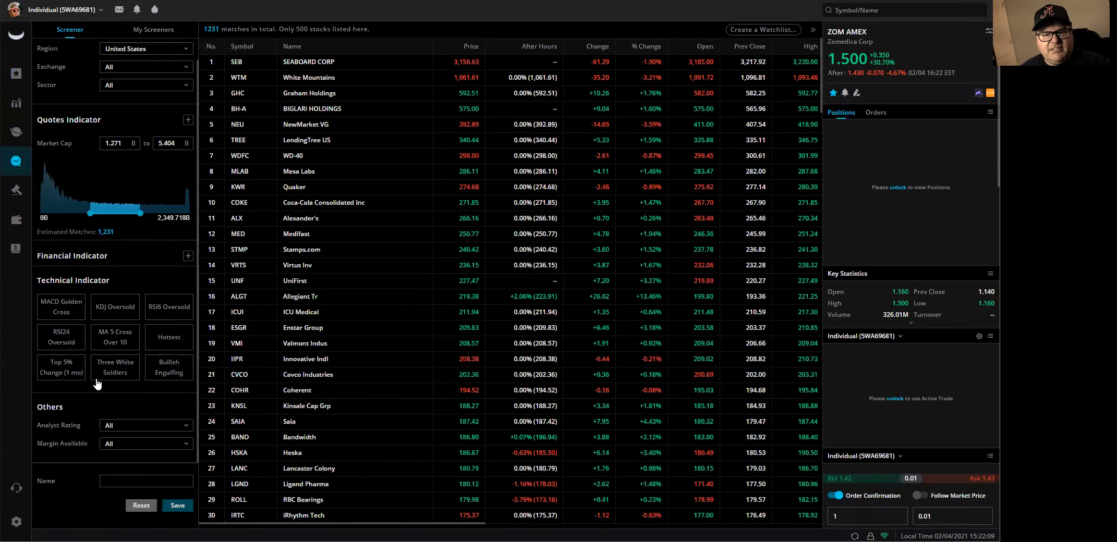
mouse_move(164, 444)
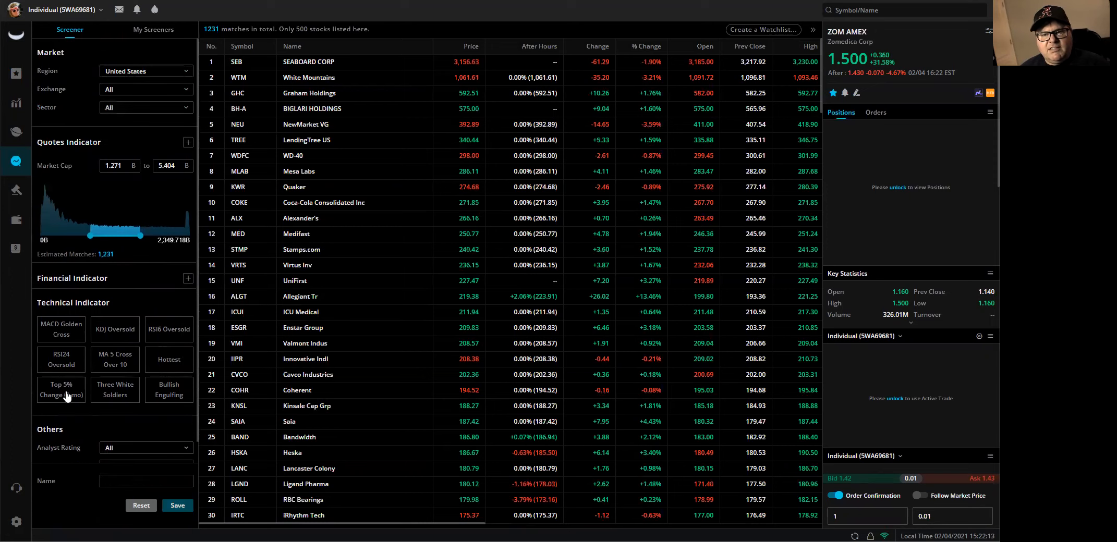
mouse_move(132, 138)
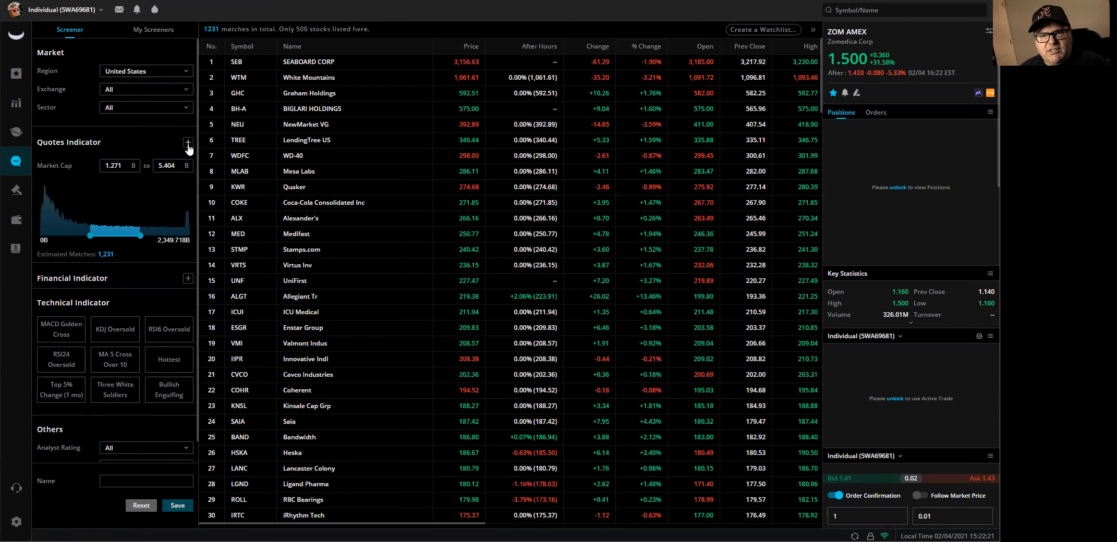
Add Price, % Change and Volume filters and set Market Cap from 0.75B to maximum.
click(188, 145)
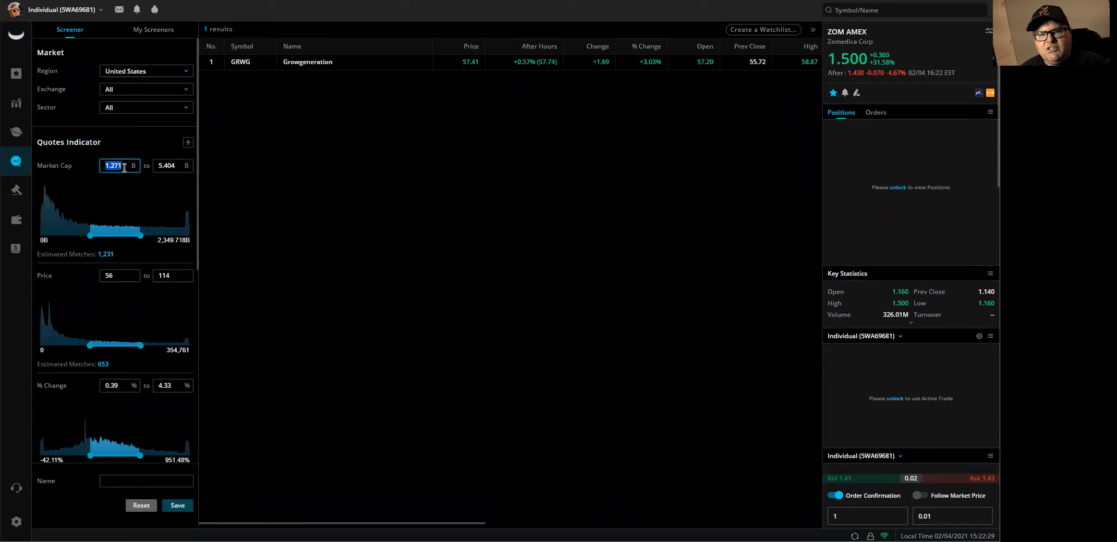
text(750)
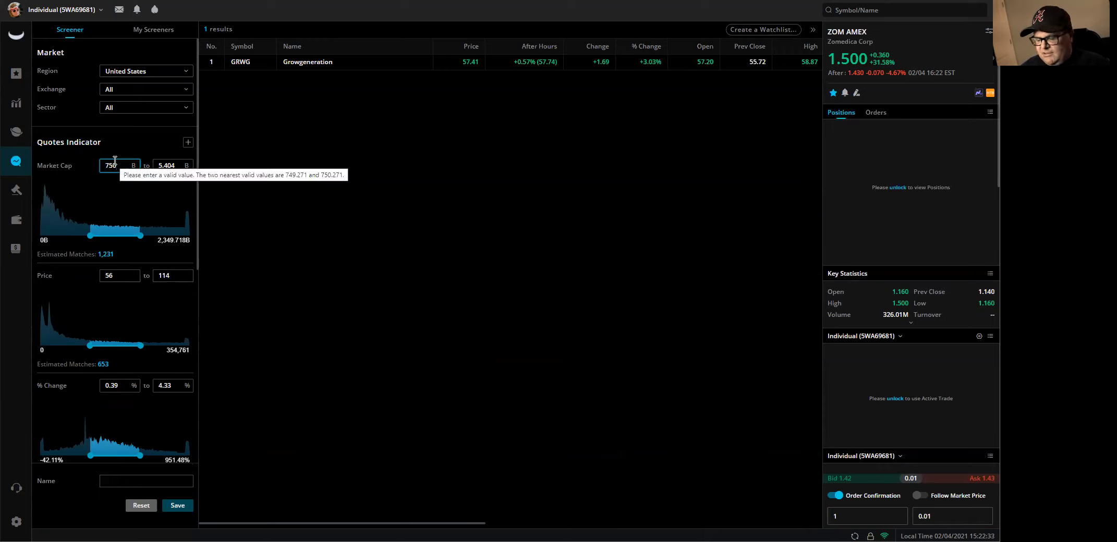
text(.75)
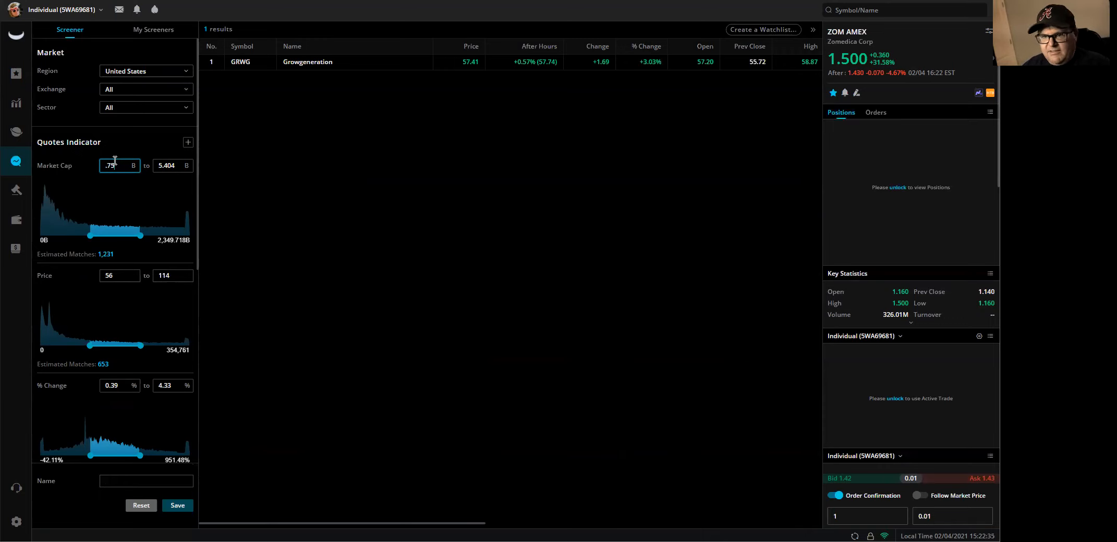
drag(90, 236, 74, 236)
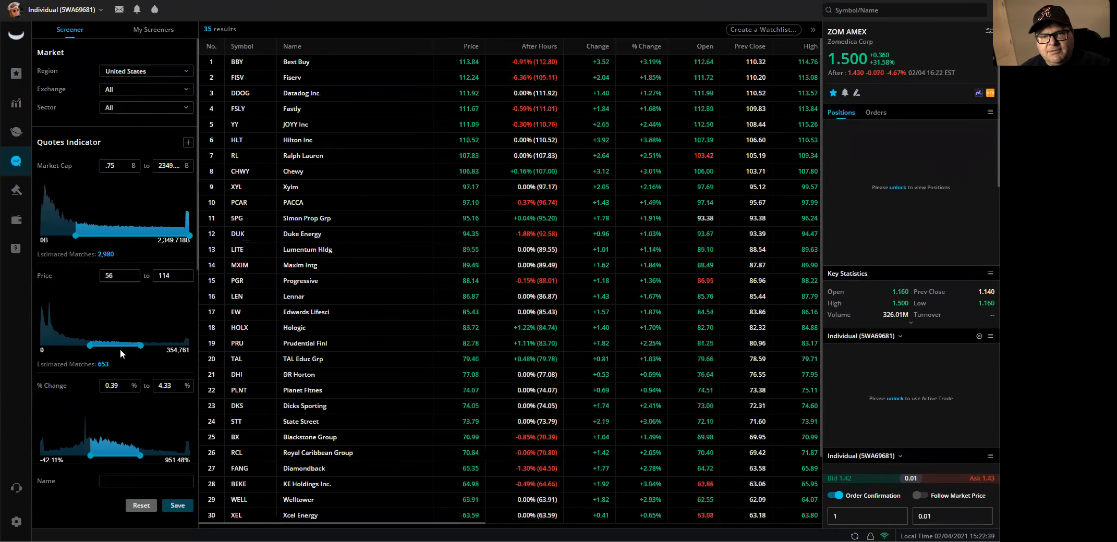
Set Price range 0.75–10 and % Change minimum 2.5.
click(119, 276)
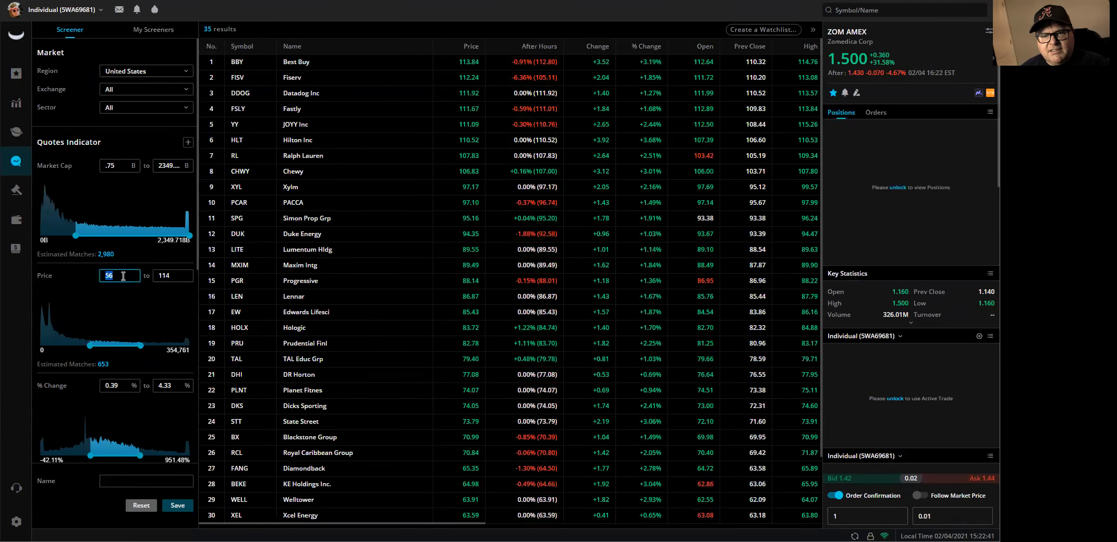
text(.75)
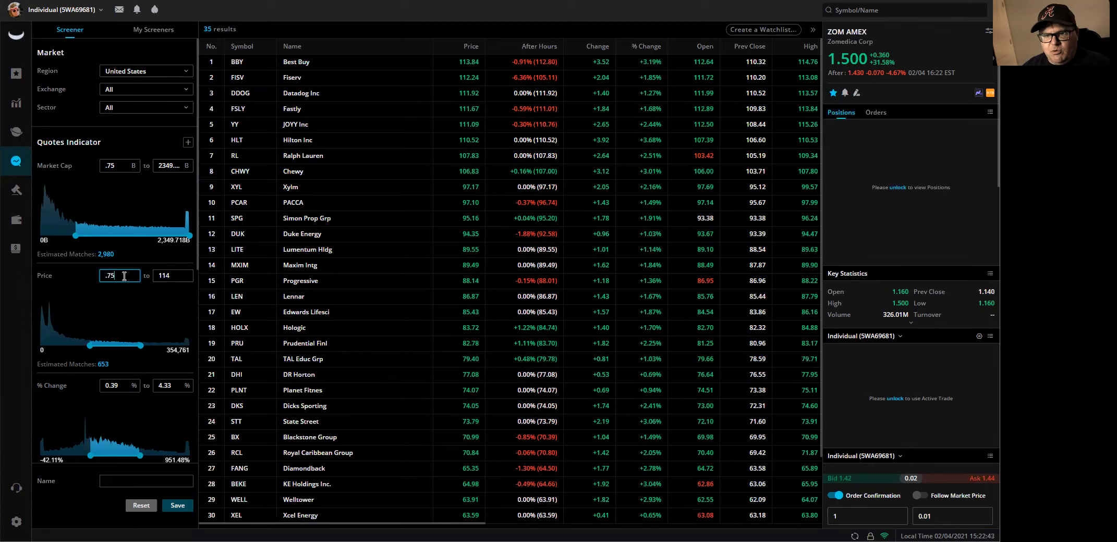
click(172, 277)
text(10)
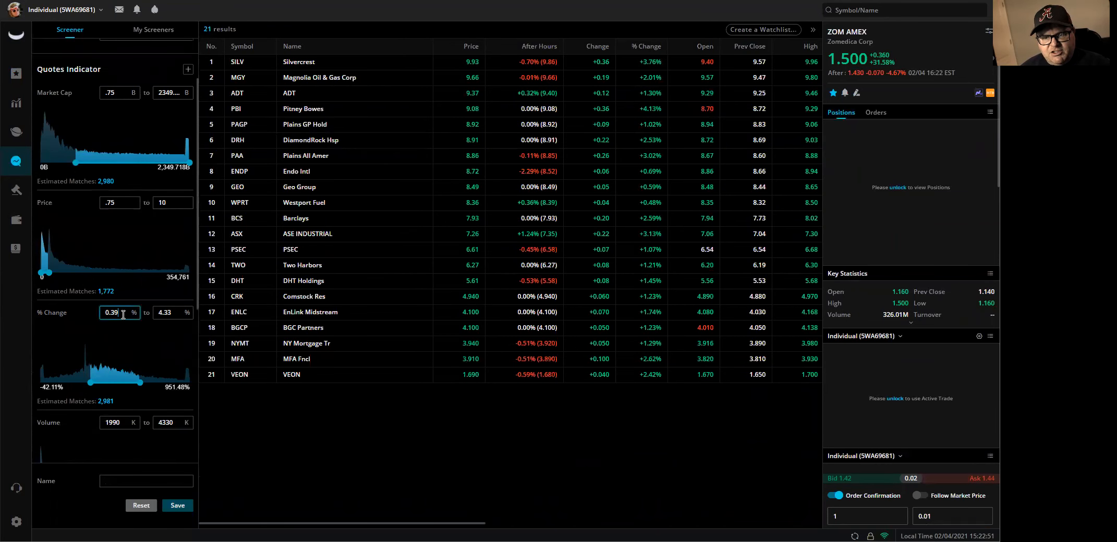
text(2)
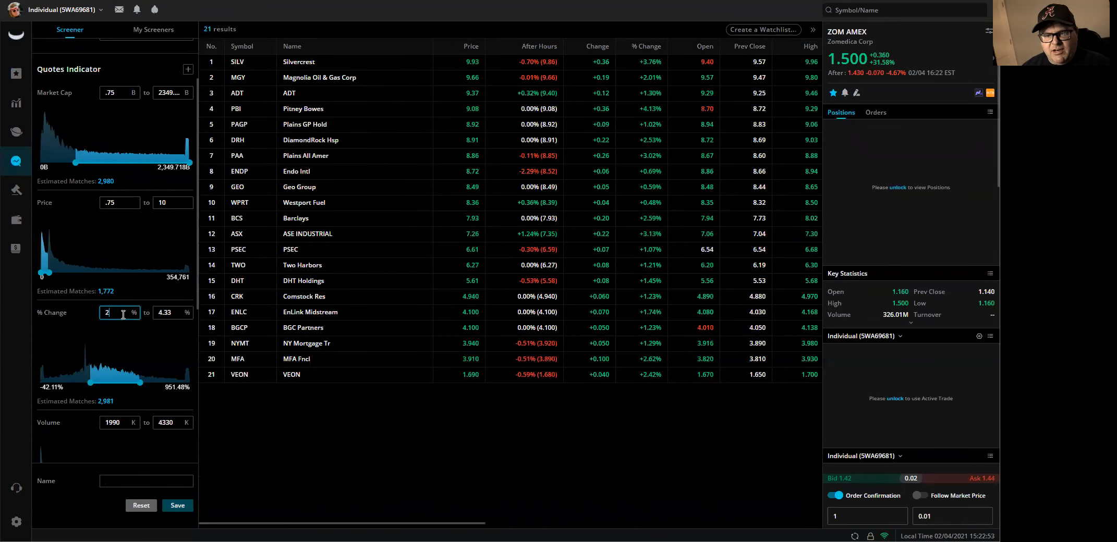
text(.5)
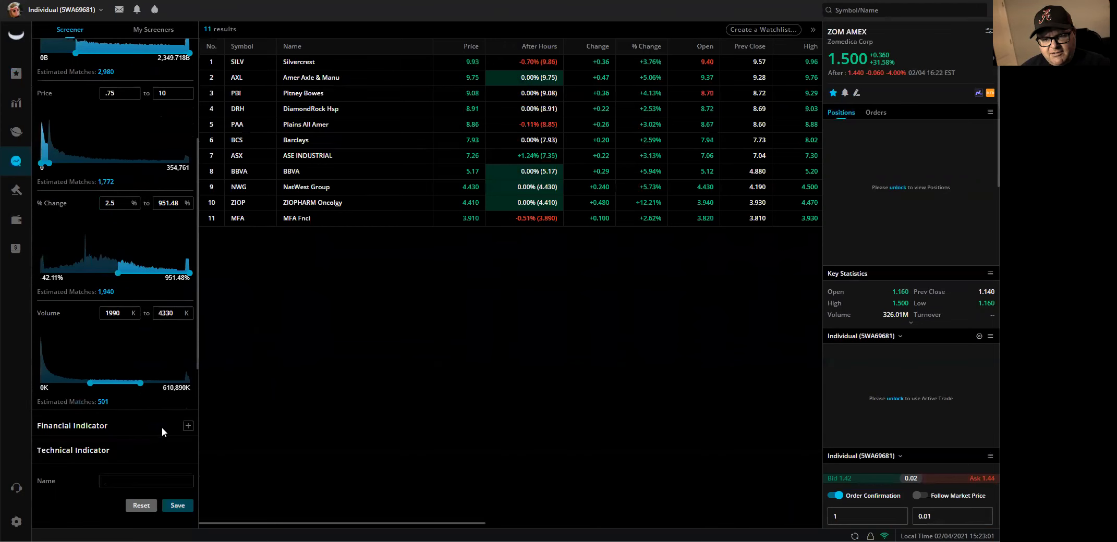
Require Volume of at least 500K and save the screener as 'Under $10'.
click(116, 313)
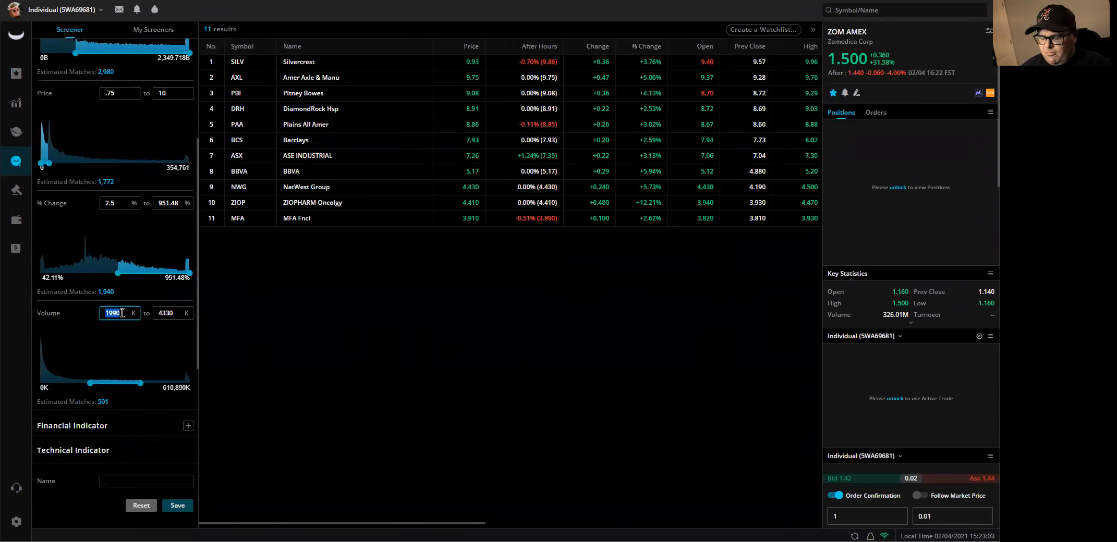
text(500)
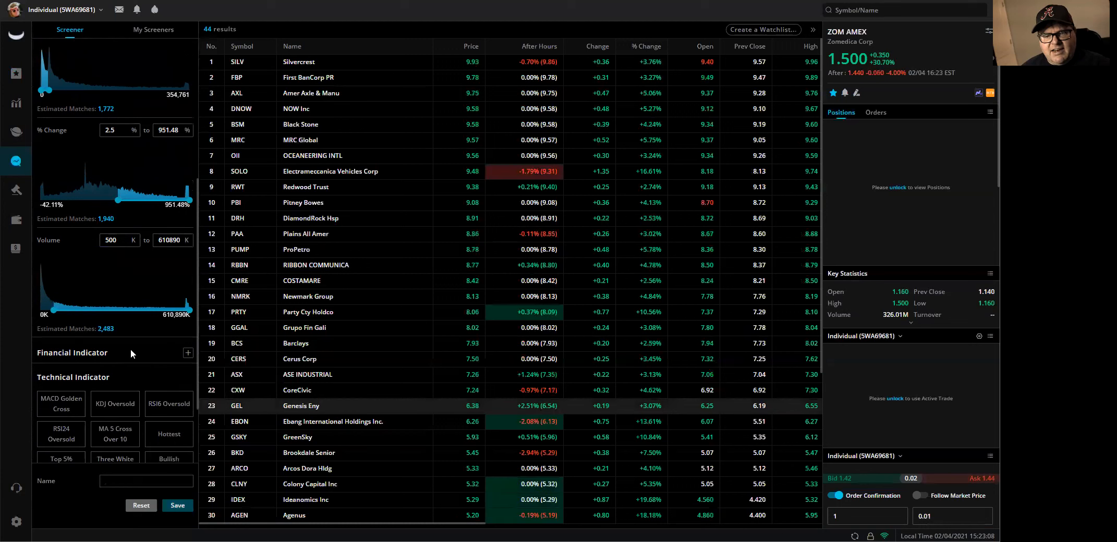
click(146, 482)
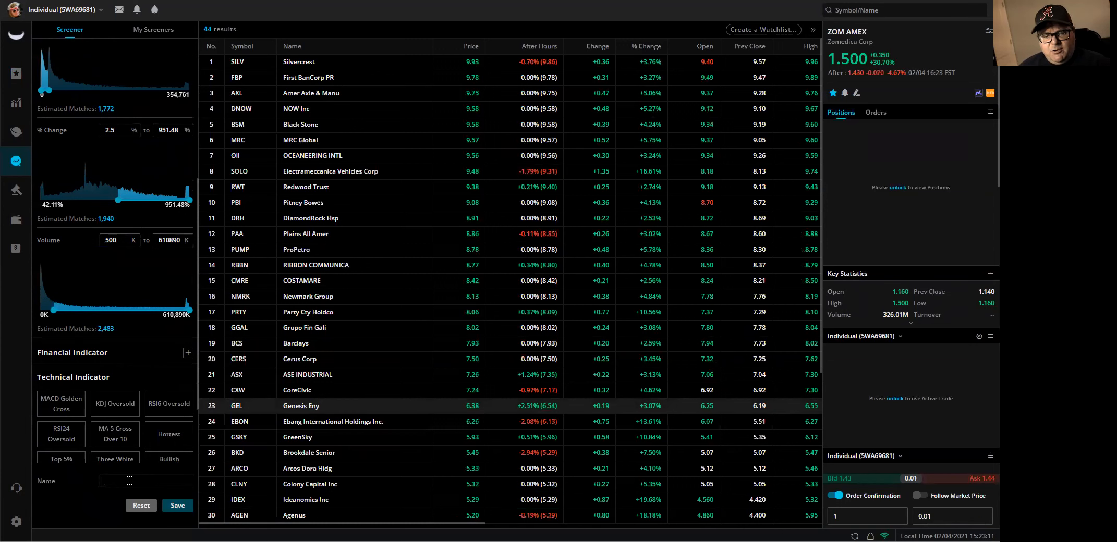
click(146, 482)
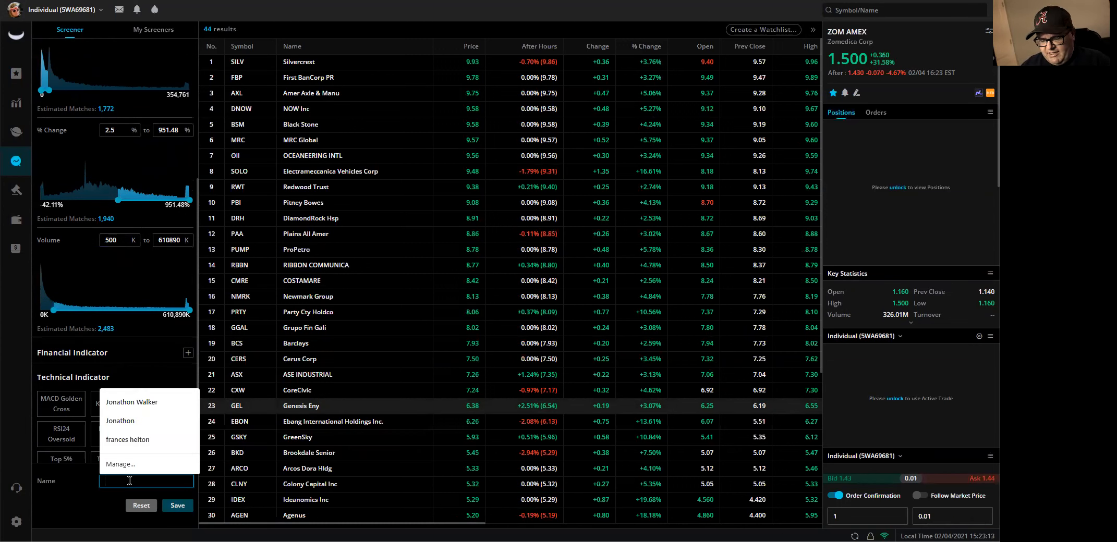
text(Under $10)
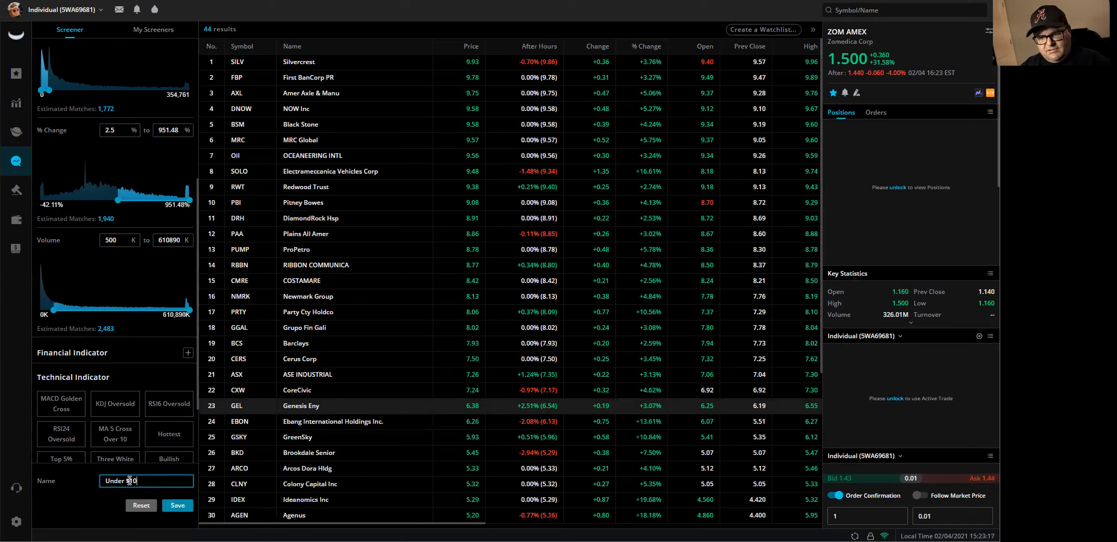
click(177, 506)
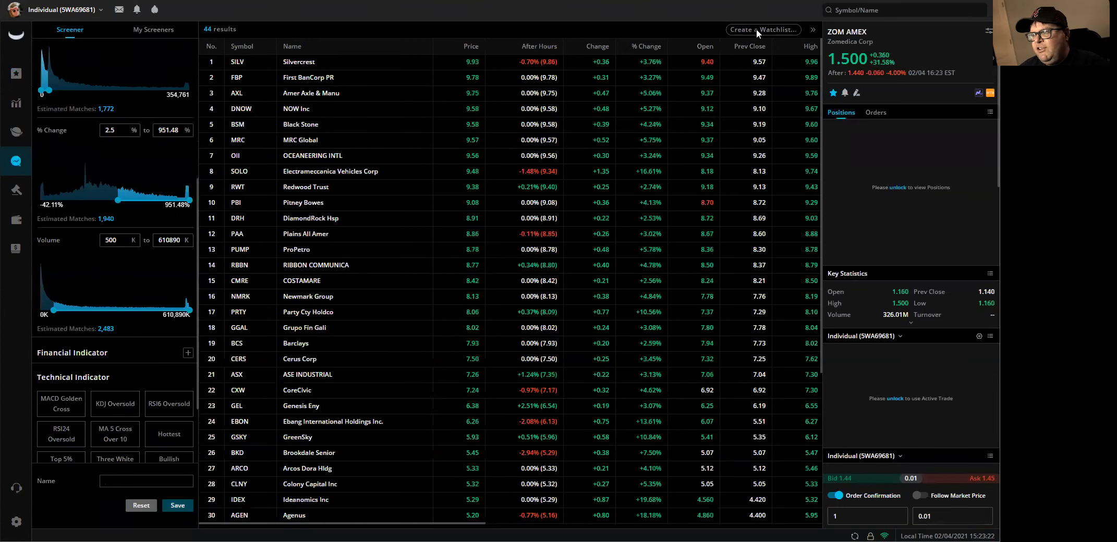
Create a new watchlist 'Uner $10 Bullish' from the screener results and save it.
click(763, 29)
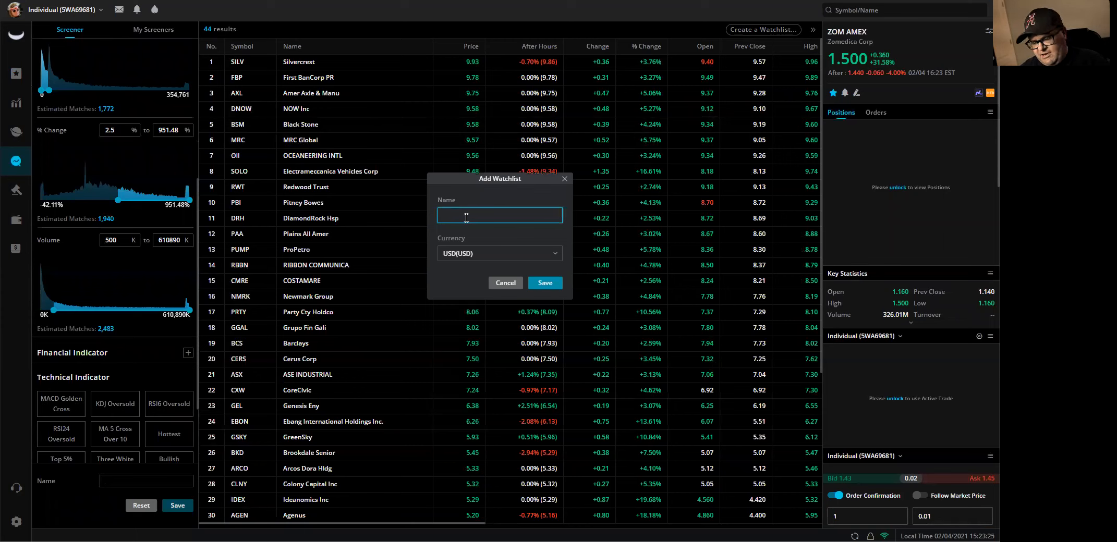
text(Uner $10 Bulli)
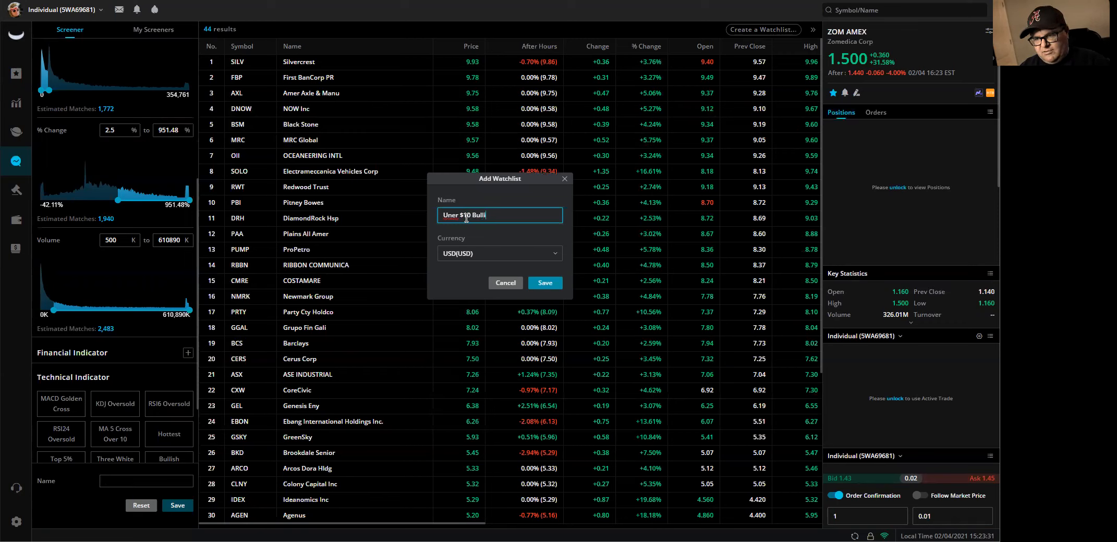
click(544, 282)
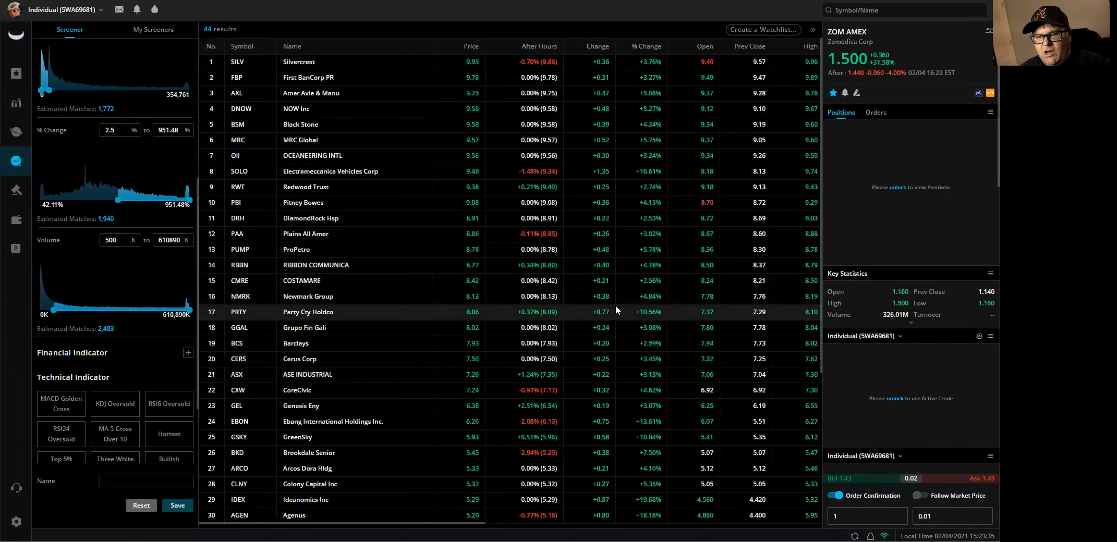
mouse_move(16, 74)
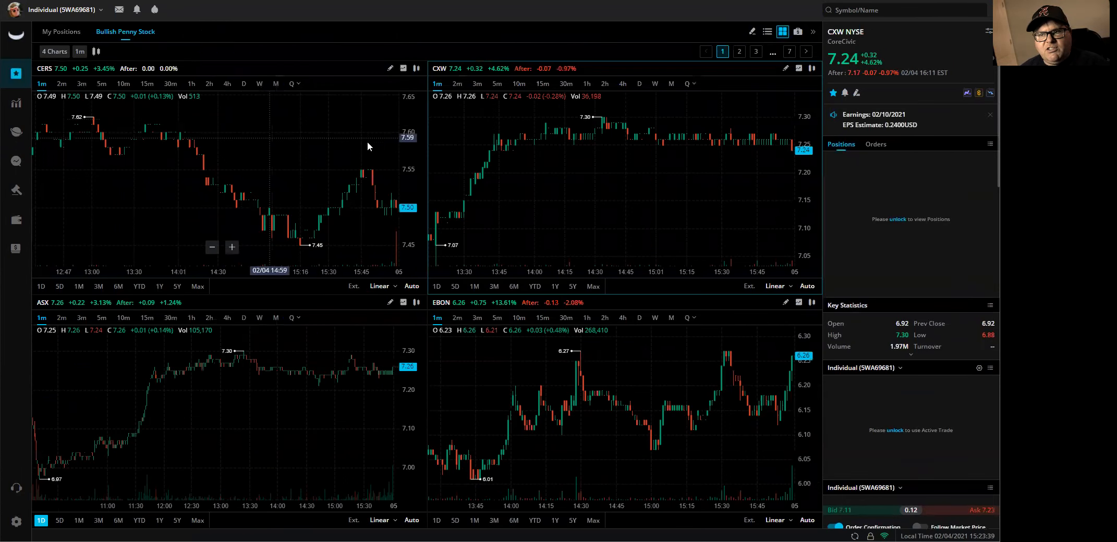
View the Uner $10 Bullish watchlist as a table, then return to the four-chart grid.
click(194, 33)
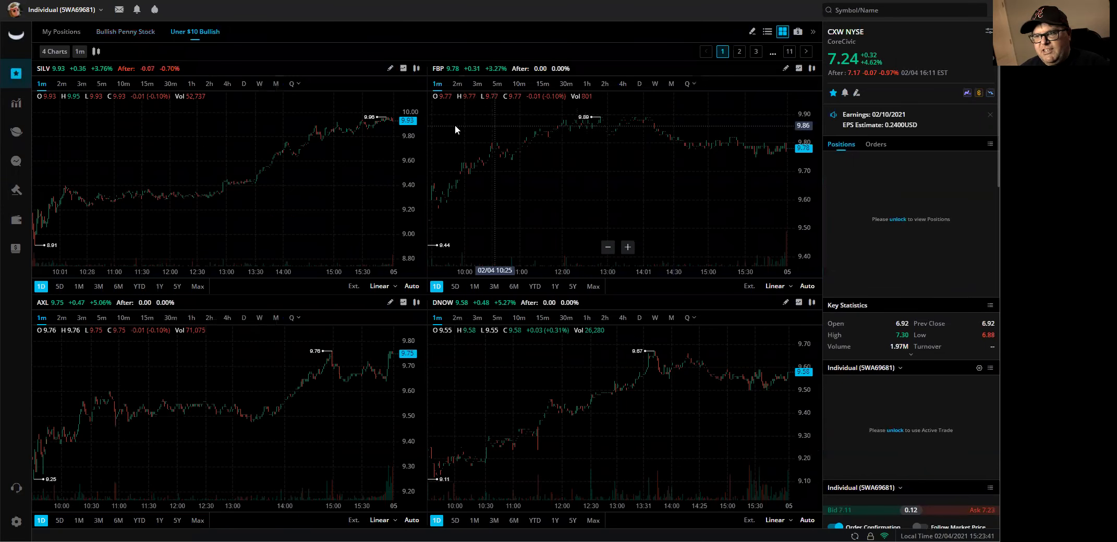
click(766, 31)
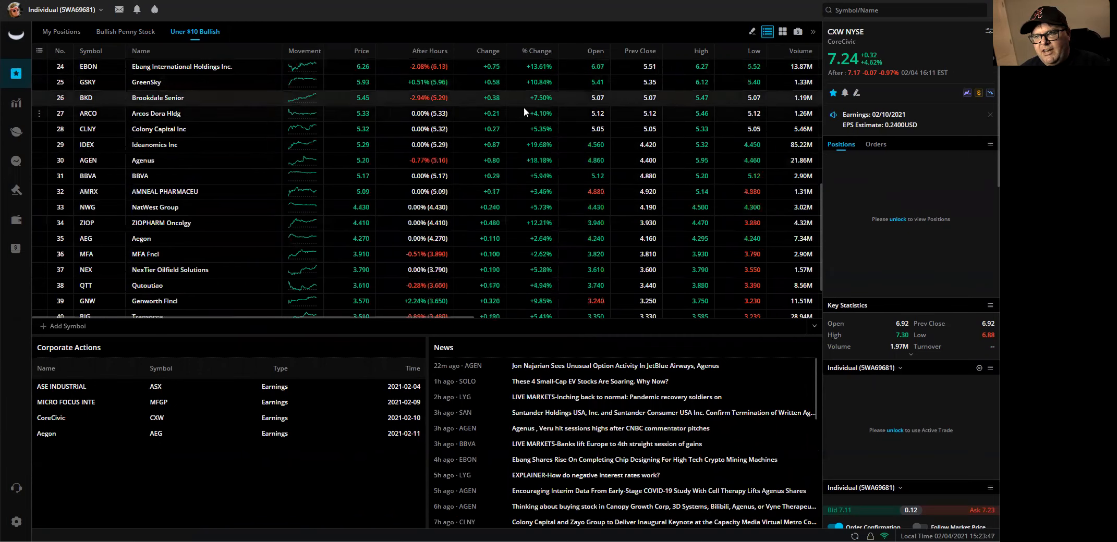
click(782, 32)
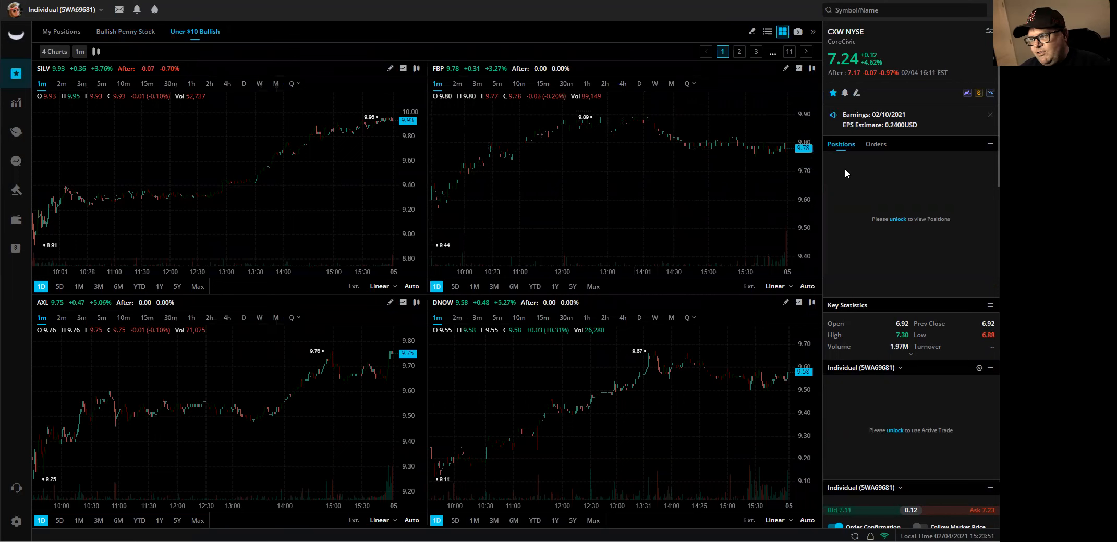
mouse_move(52, 174)
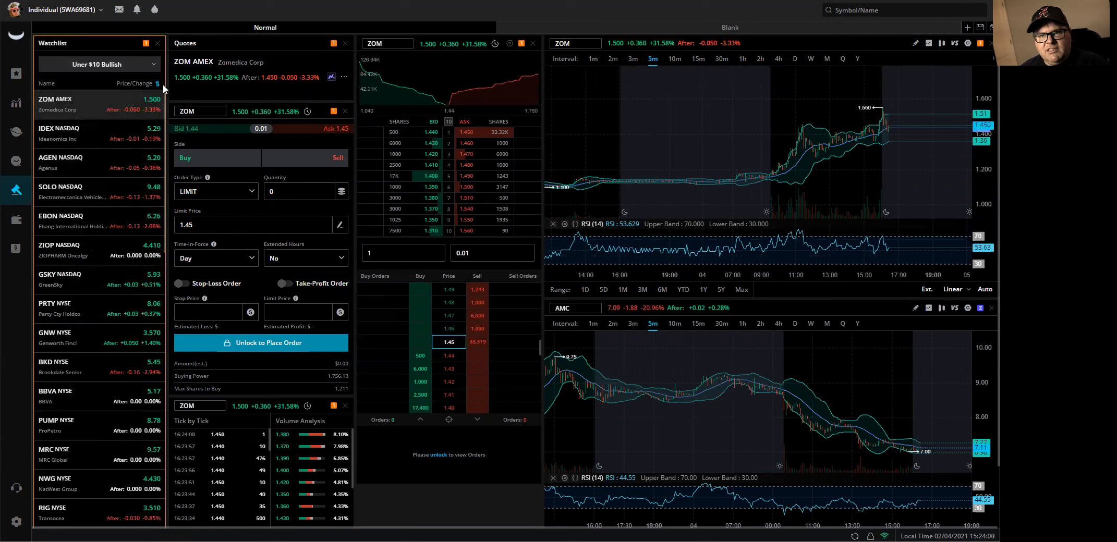
click(157, 83)
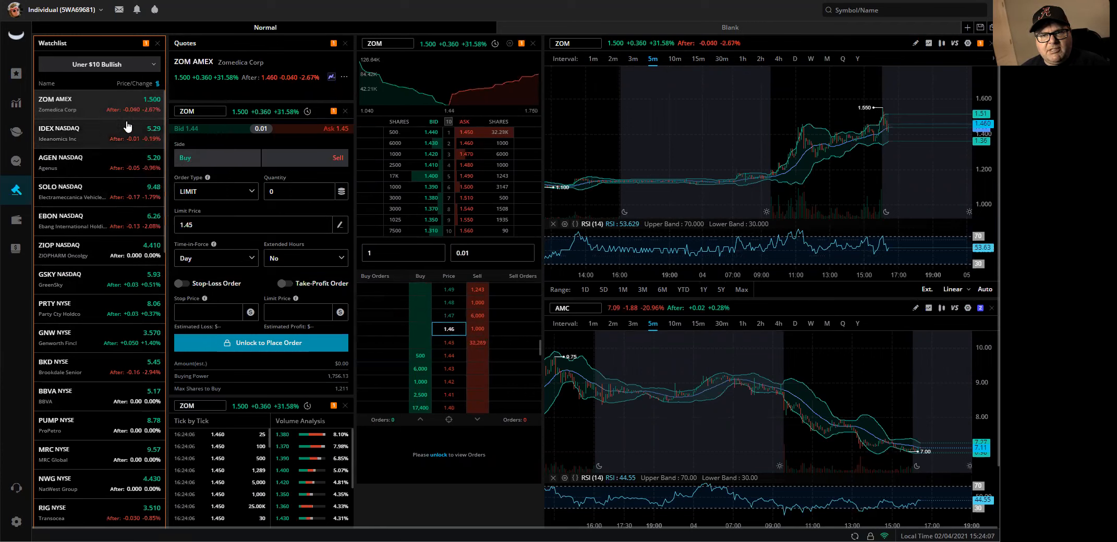
scroll(down, 3)
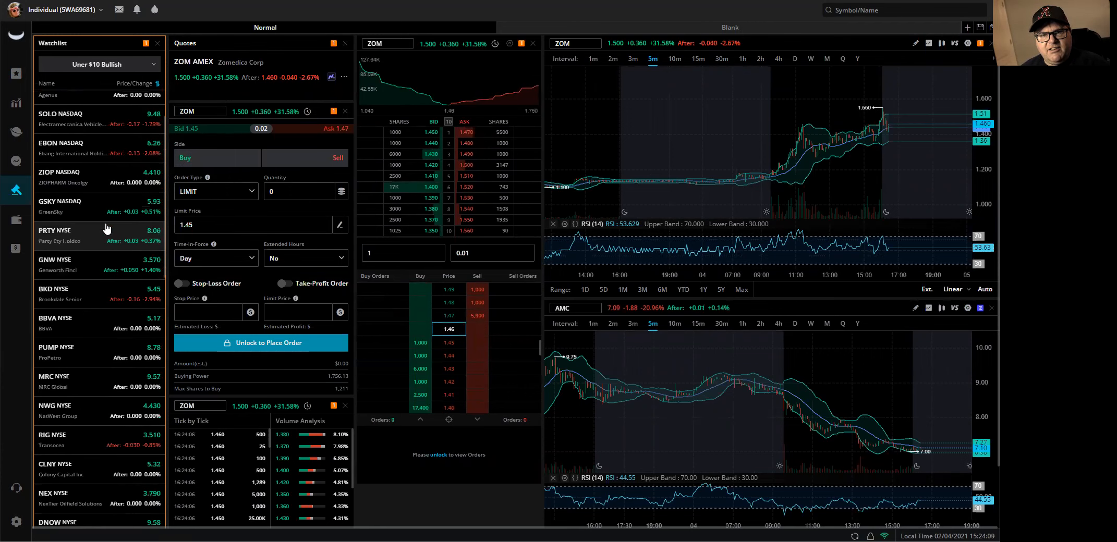